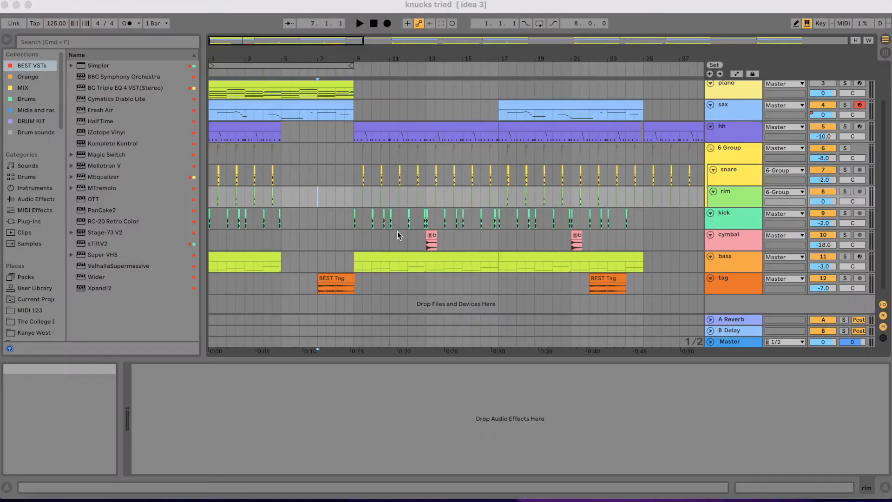
{"action": "mouse_move", "coordinate": [193, 135]}
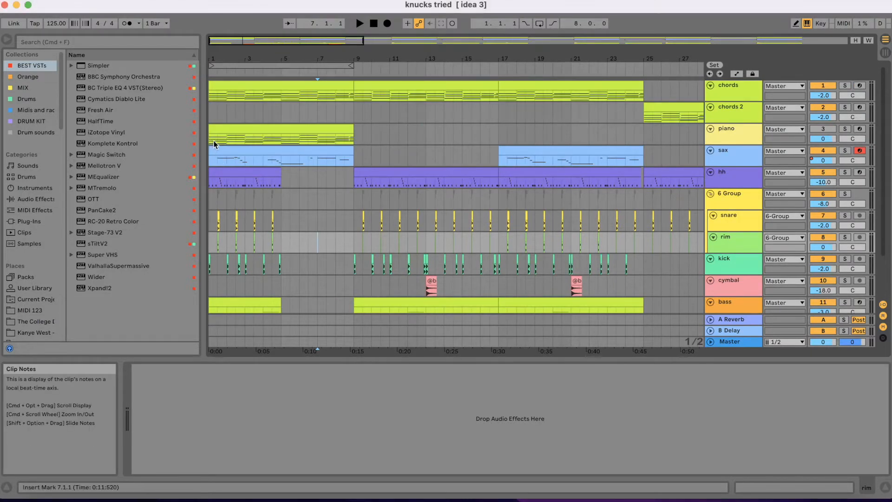
Step: Inspect the piano clip's chord voicings in the note editor, then return to the arrangement
{"action": "left_click", "coordinate": [727, 128]}
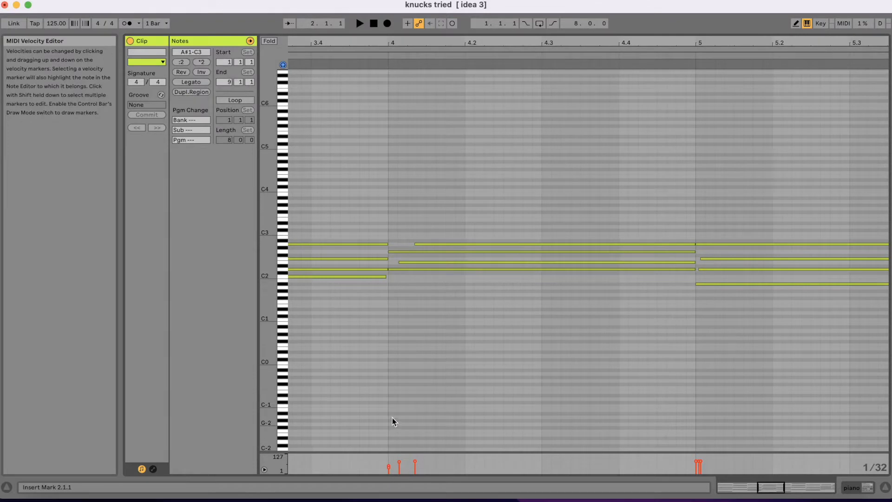
{"action": "key", "text": "tab"}
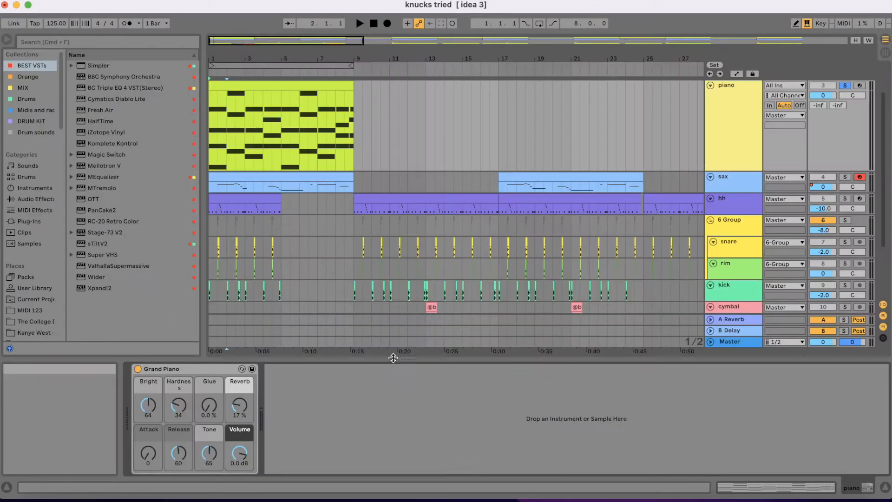
Step: Unfold the sax track so its melody notes show during playback of the opening bars
{"action": "double_click", "coordinate": [279, 125]}
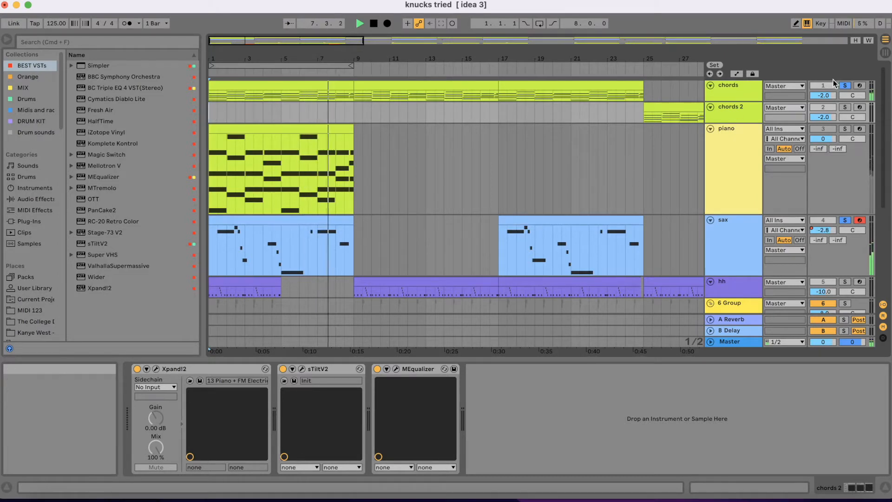
{"action": "mouse_move", "coordinate": [845, 85]}
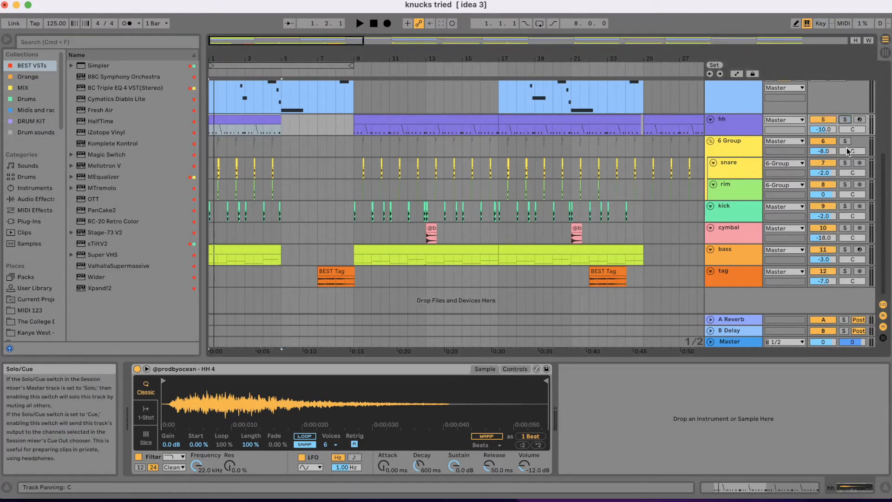
Step: Solo the drum group to audition the drill pattern, then select the snare track
{"action": "left_click", "coordinate": [844, 142]}
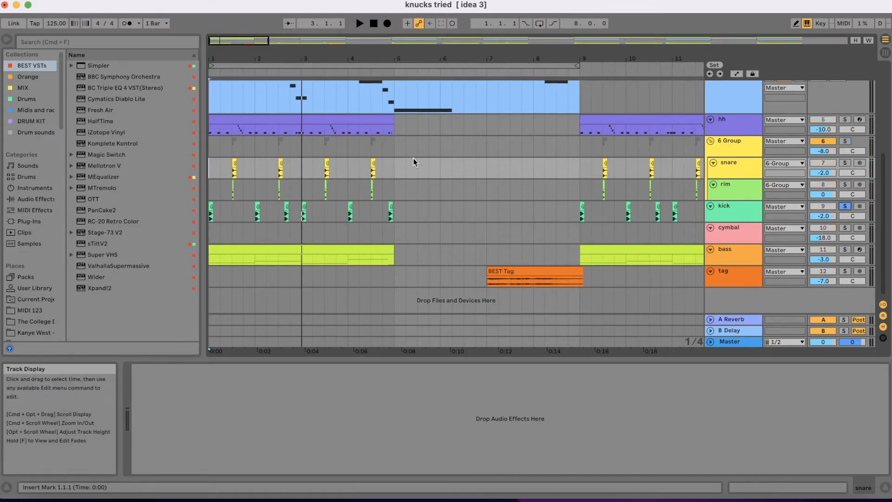
{"action": "left_click", "coordinate": [359, 24]}
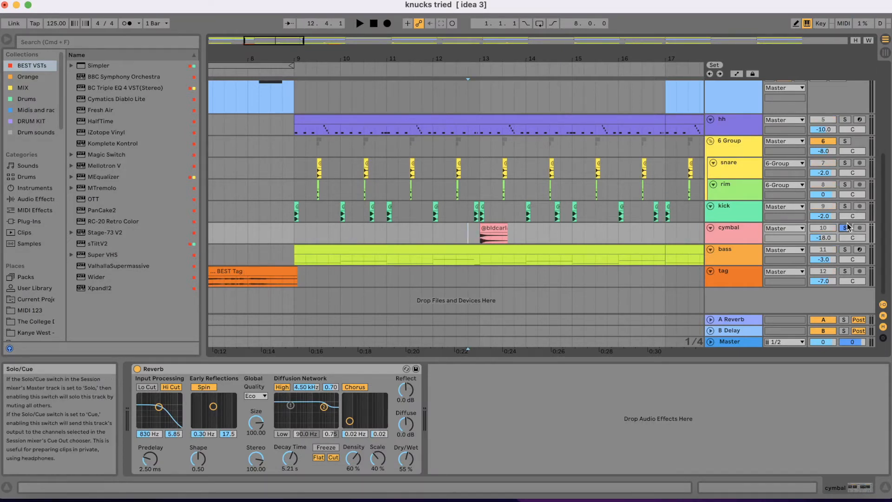
Step: Solo the cymbal track to hear its reverb-washed hit through bars 8–17
{"action": "left_click", "coordinate": [359, 23]}
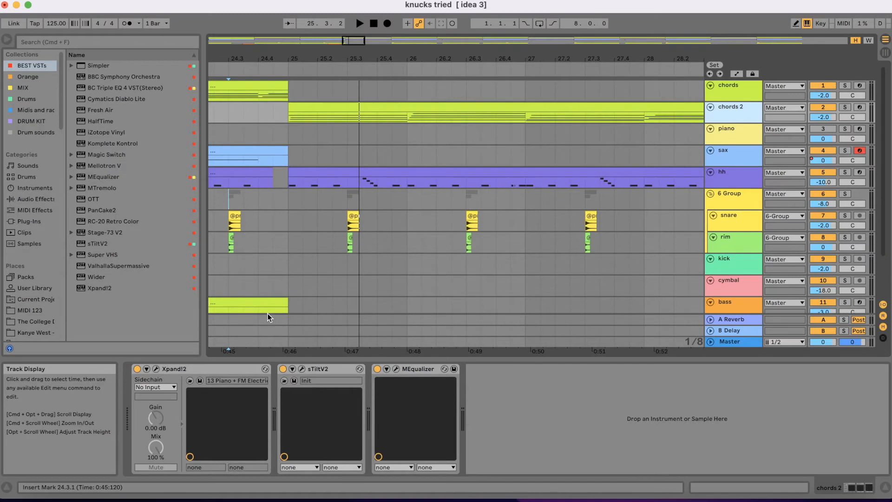
Step: Bring up the chords 2 MEqualizer plugin window to check its mid-range cut
{"action": "left_click", "coordinate": [300, 369]}
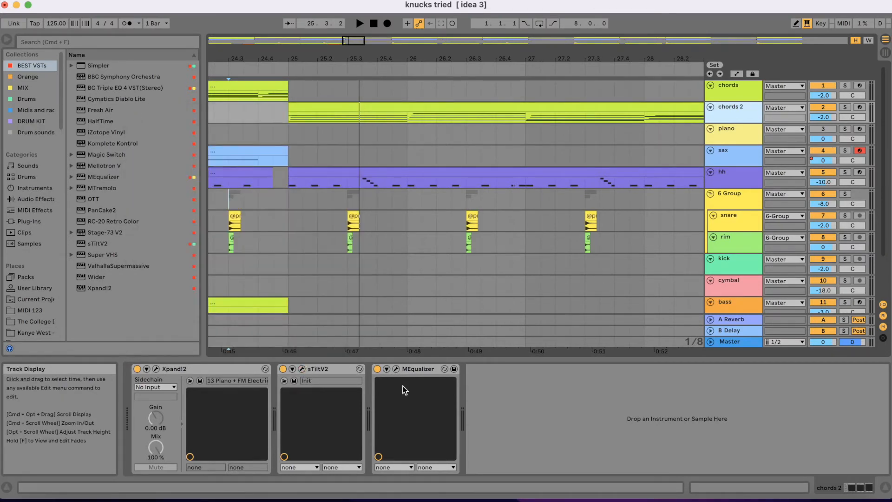
{"action": "left_click", "coordinate": [394, 368]}
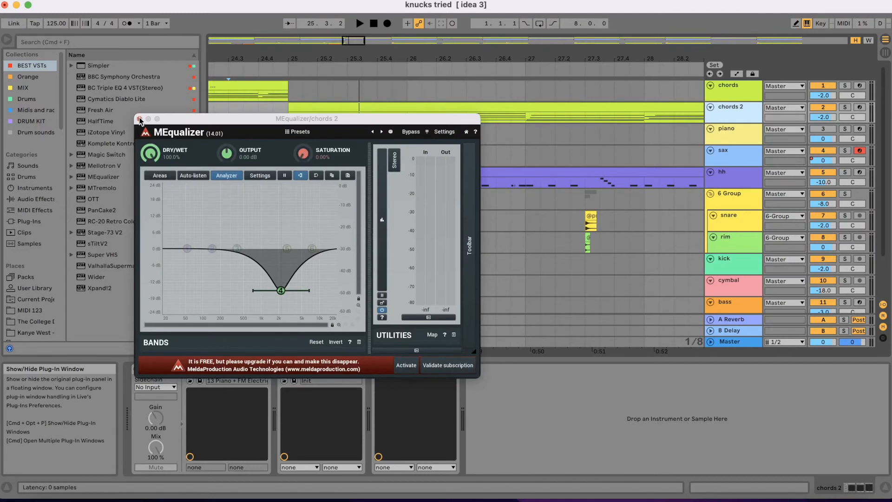
{"action": "mouse_move", "coordinate": [294, 247]}
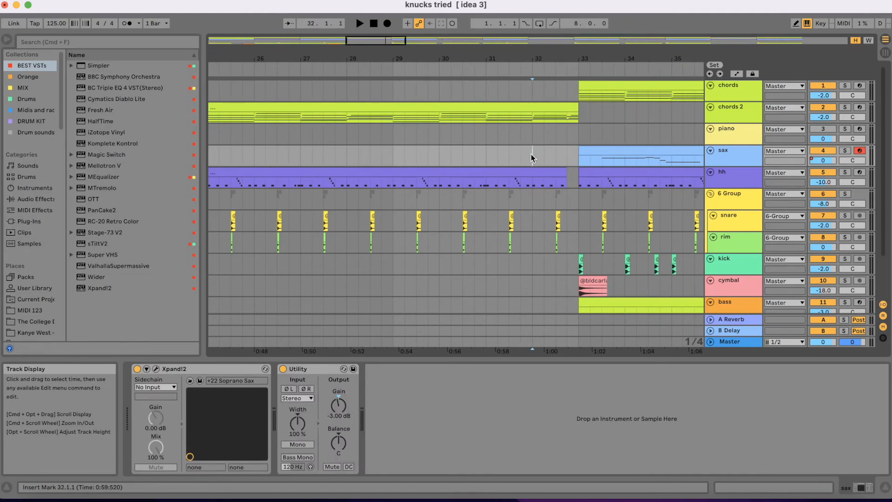
Step: Start playback from bar 40 on the piano lane where sax, hi-hats and bass drop out
{"action": "left_click", "coordinate": [359, 24]}
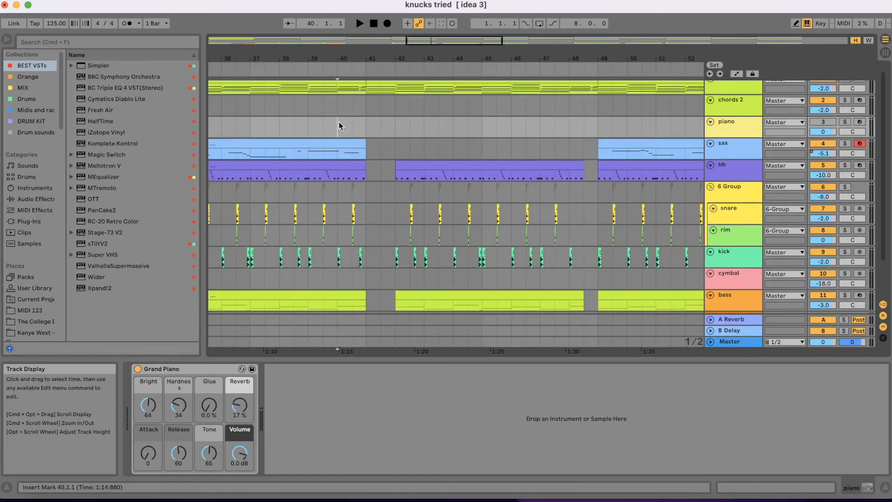
{"action": "left_click", "coordinate": [359, 23]}
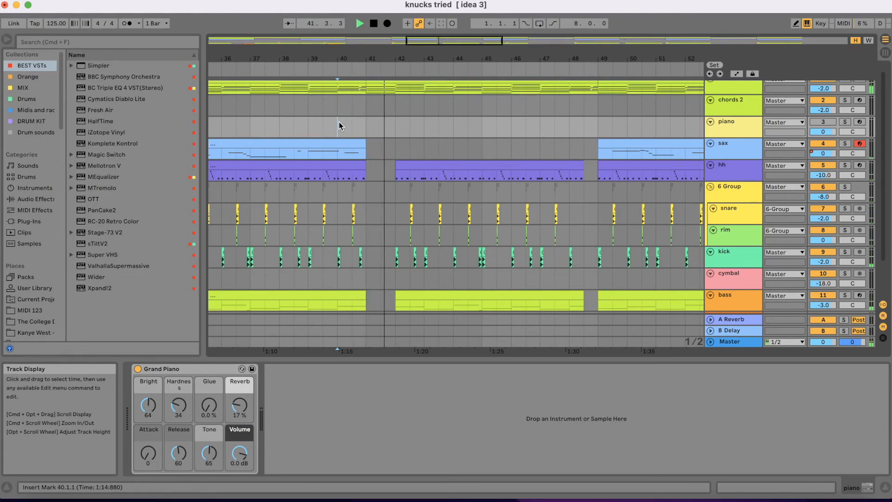
{"action": "left_click", "coordinate": [414, 125]}
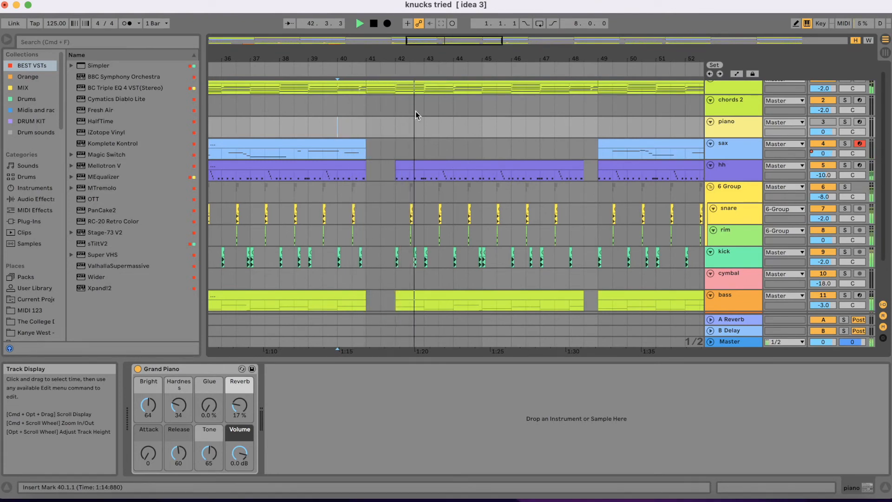